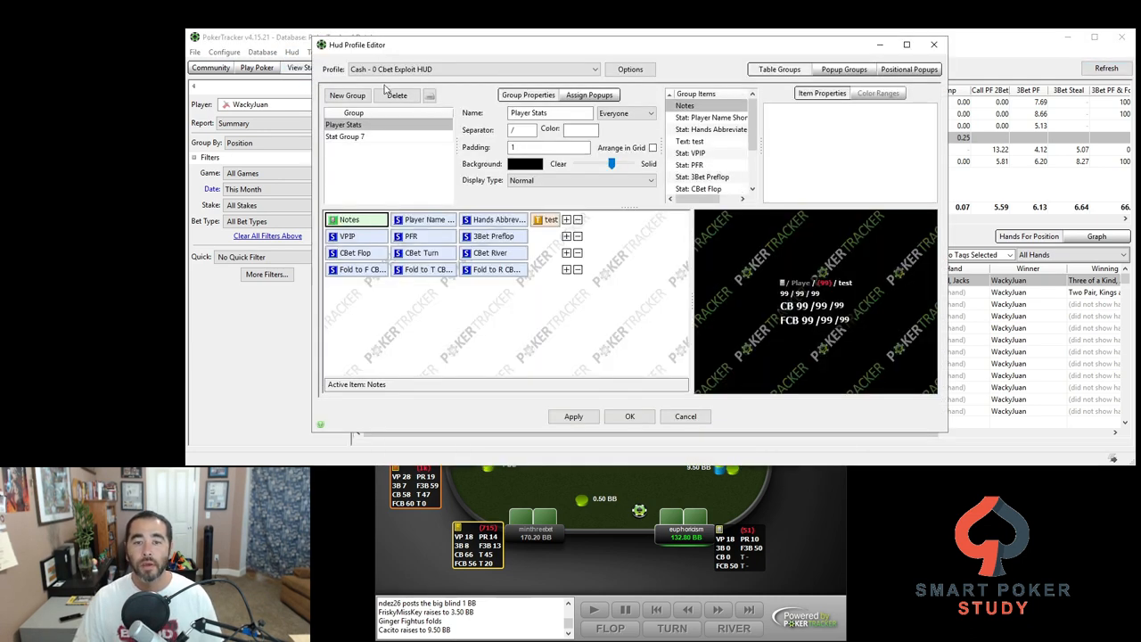
Set the 3bet Preflop stat's font to a larger Tahoma Bold.
click(473, 68)
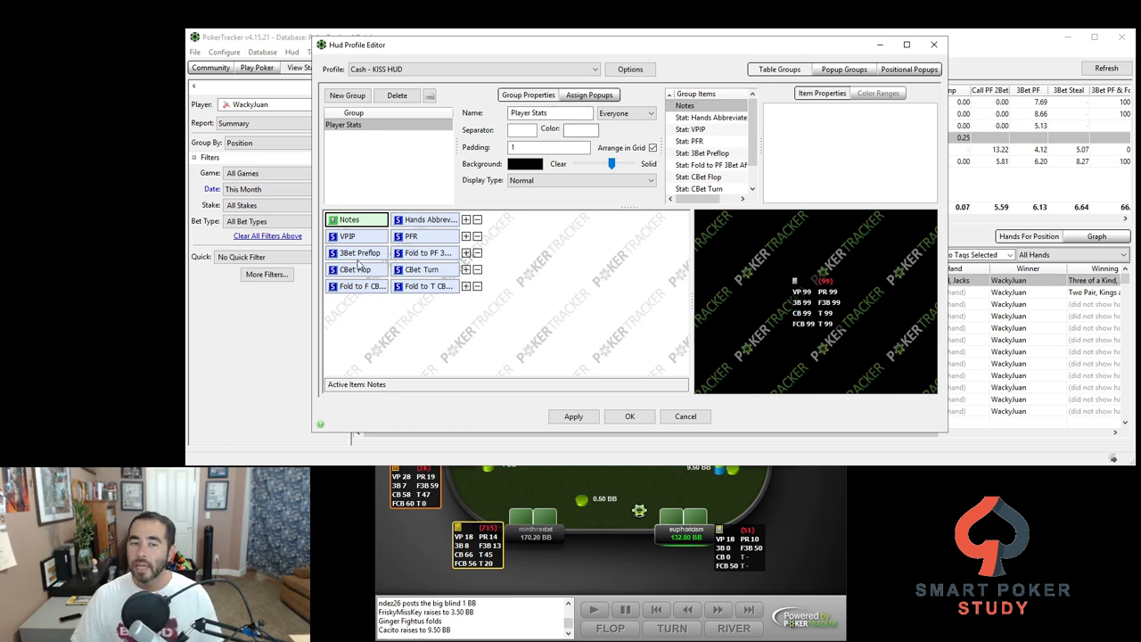
click(360, 253)
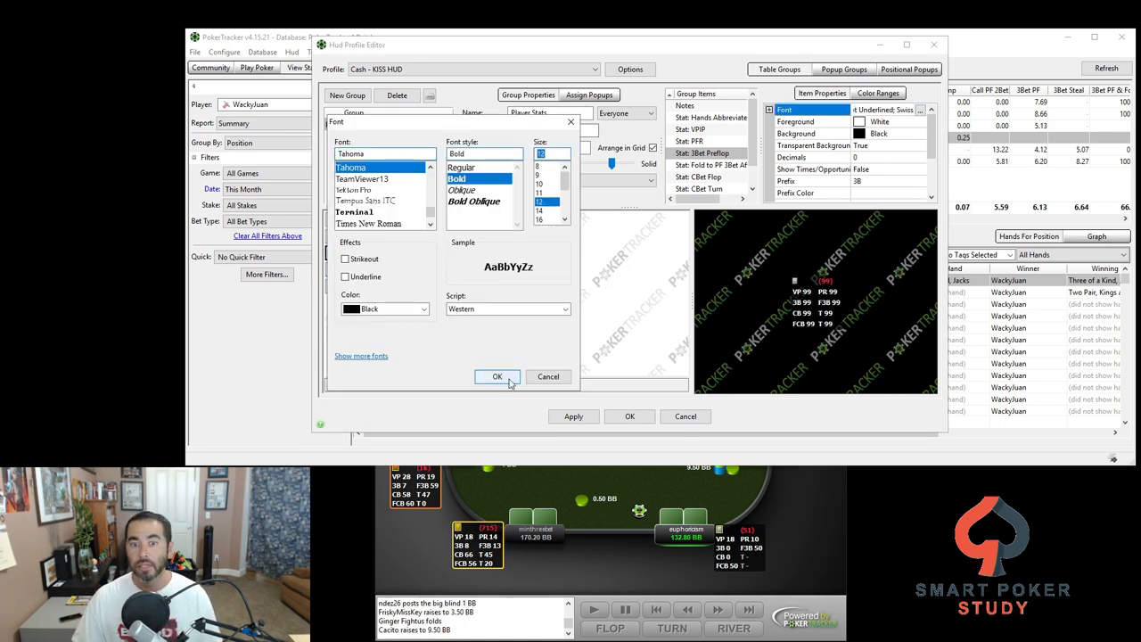
click(498, 376)
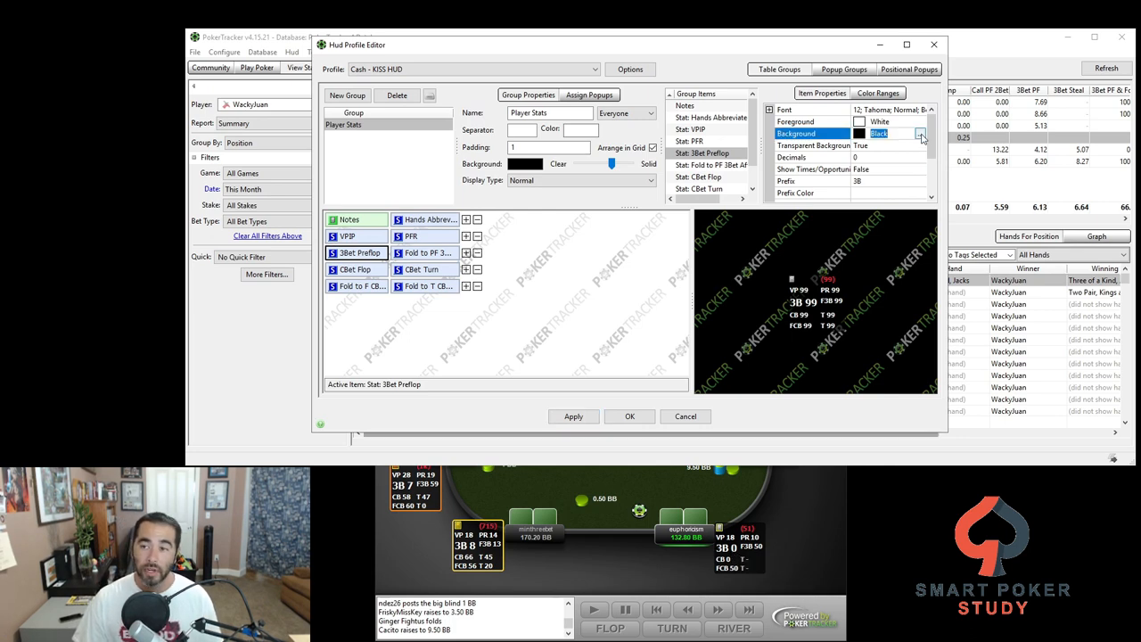
Disable the transparent background, colour it salmon (255,128,128) and apply the profile changes.
click(811, 147)
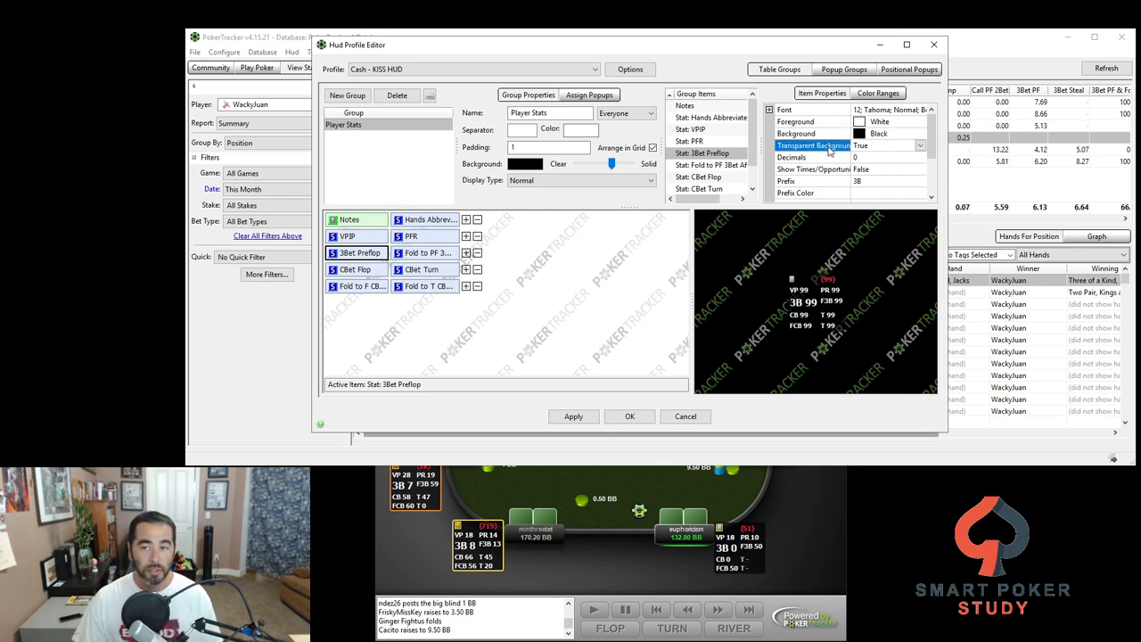
click(920, 146)
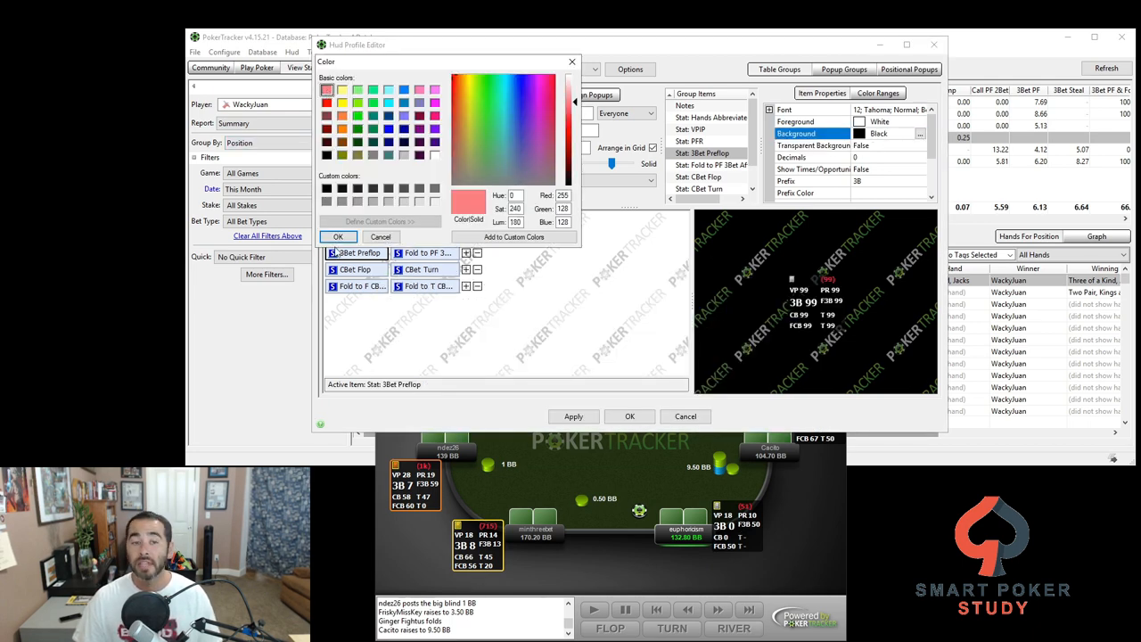
click(337, 235)
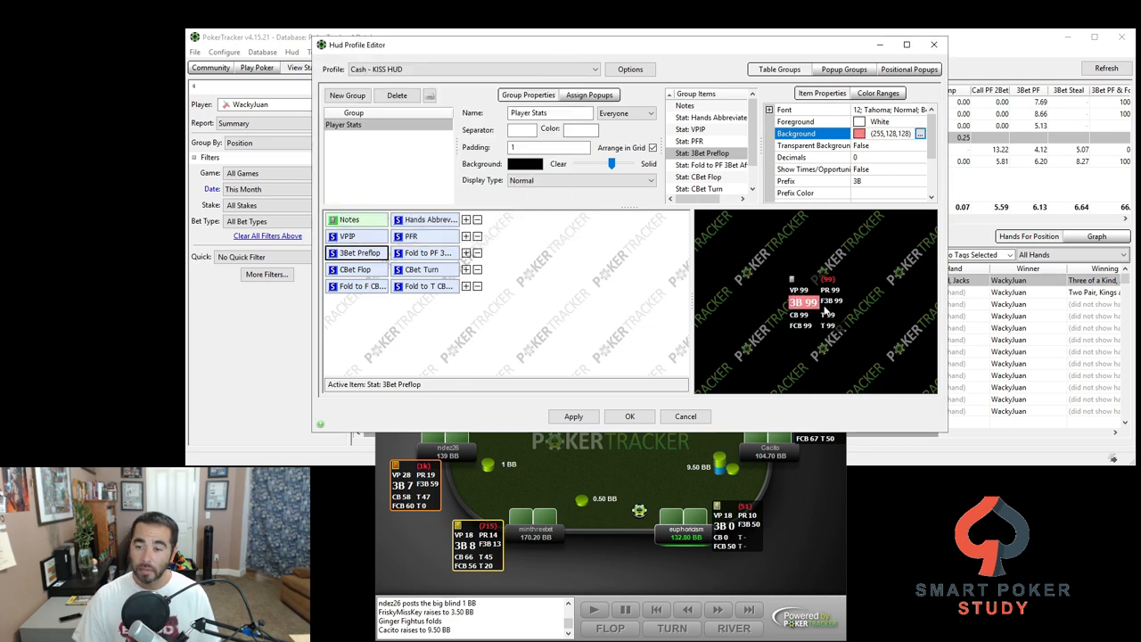
click(574, 417)
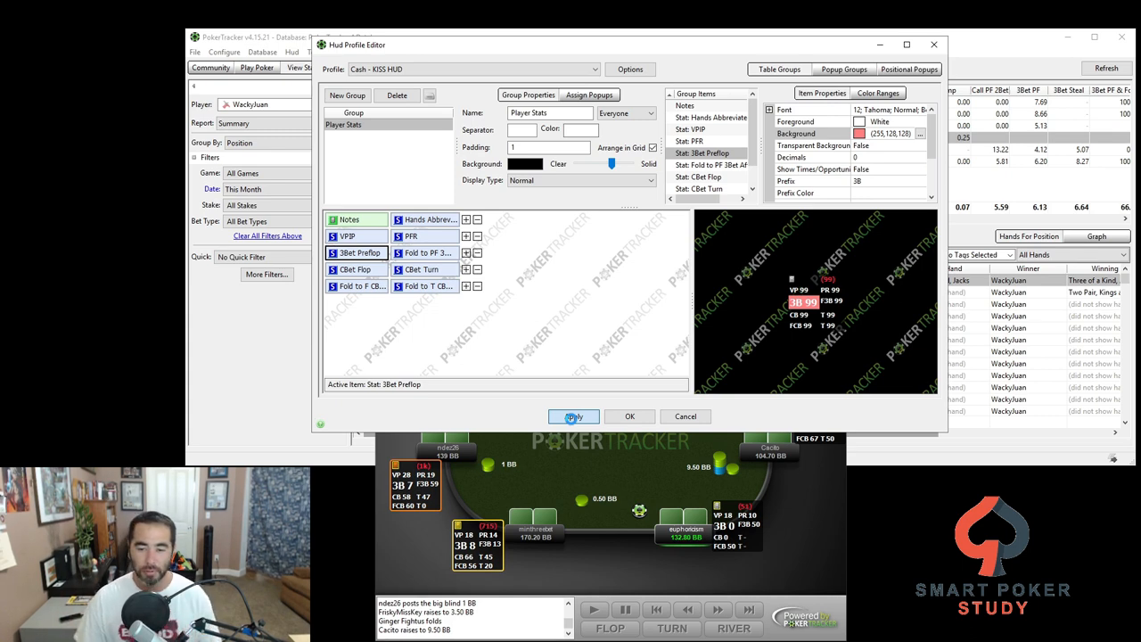
click(574, 417)
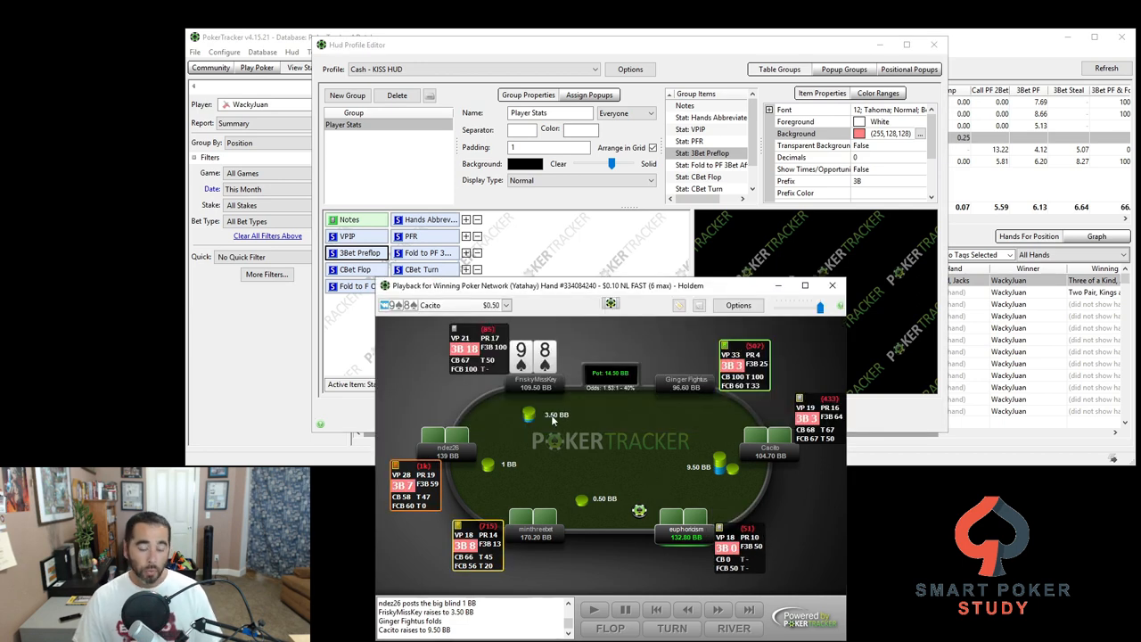
mouse_move(817, 438)
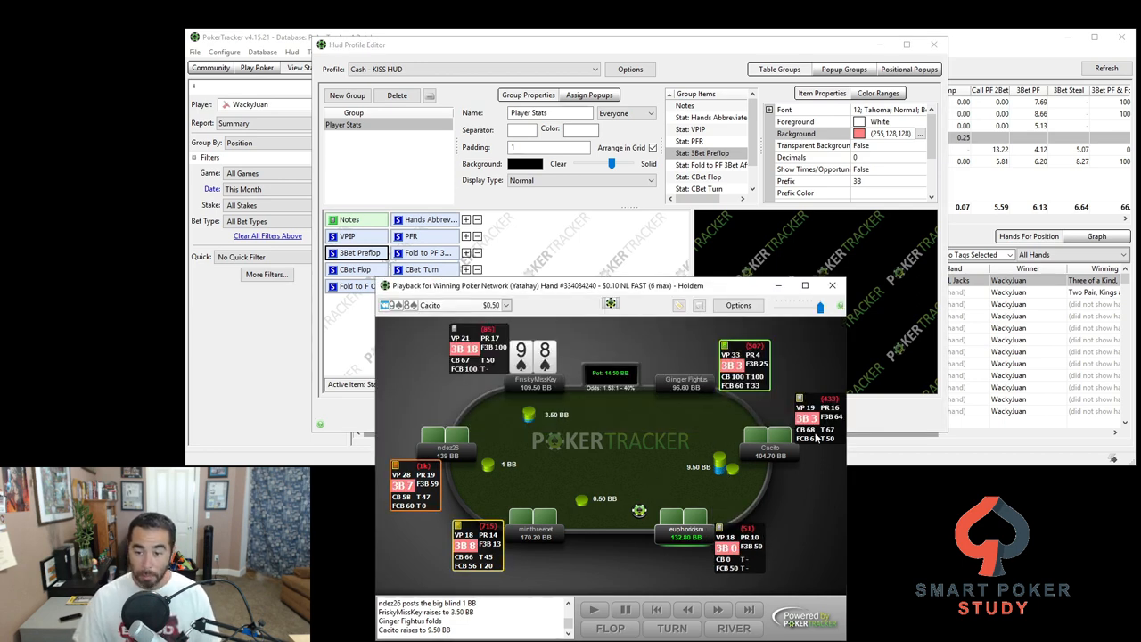
mouse_move(805, 417)
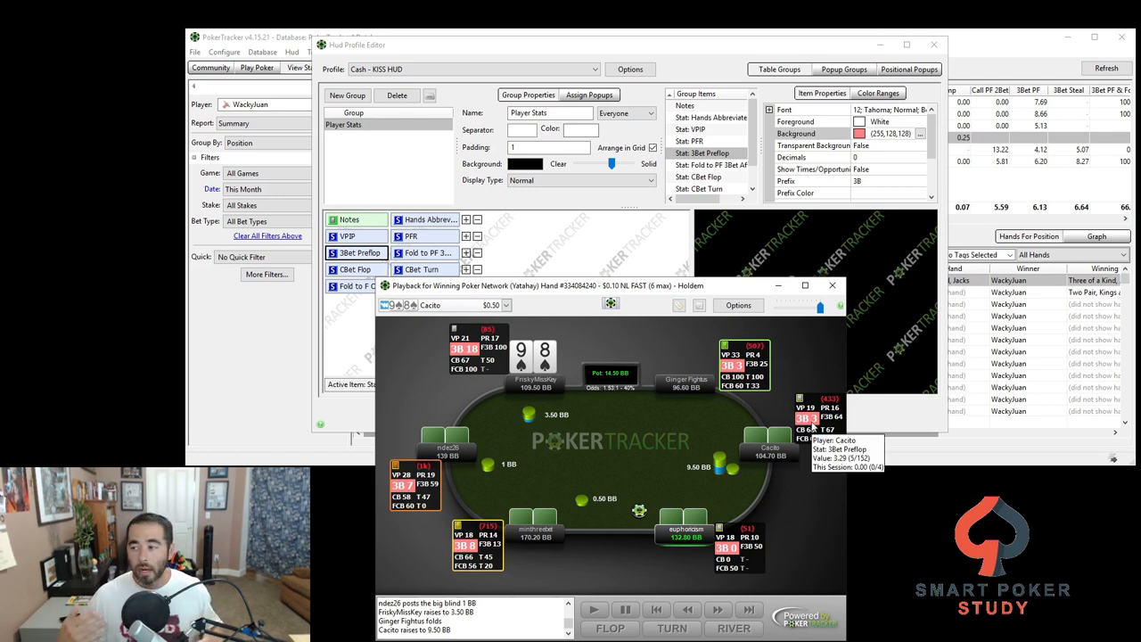
mouse_move(531, 388)
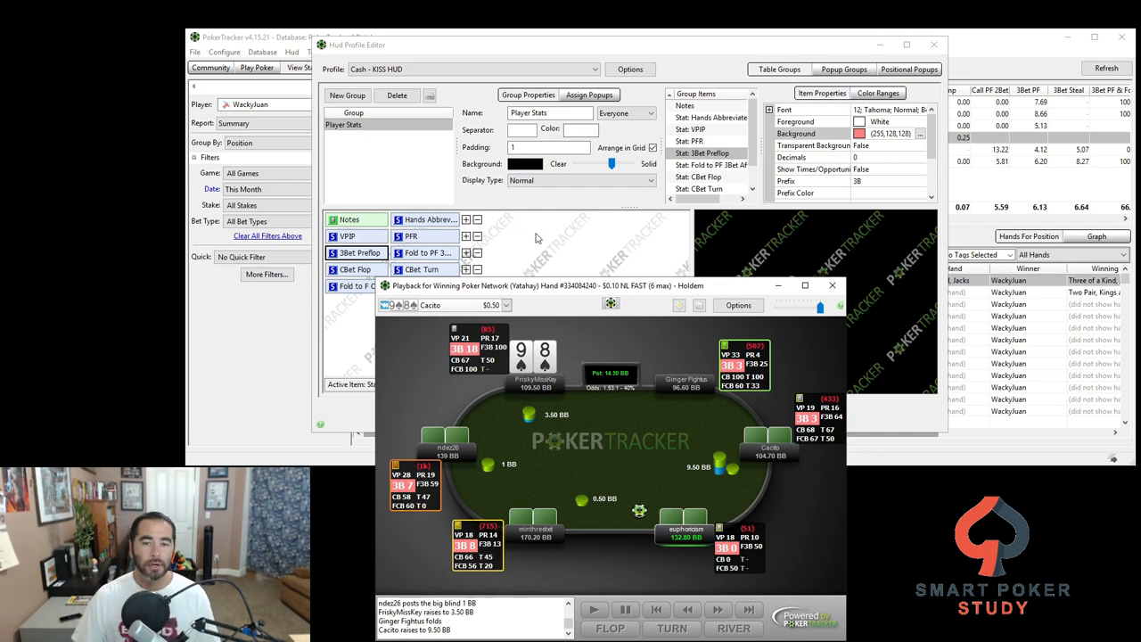
Add six 3bet Preflop stats to the KISS HUD from Choose a Statistic and select them.
click(463, 285)
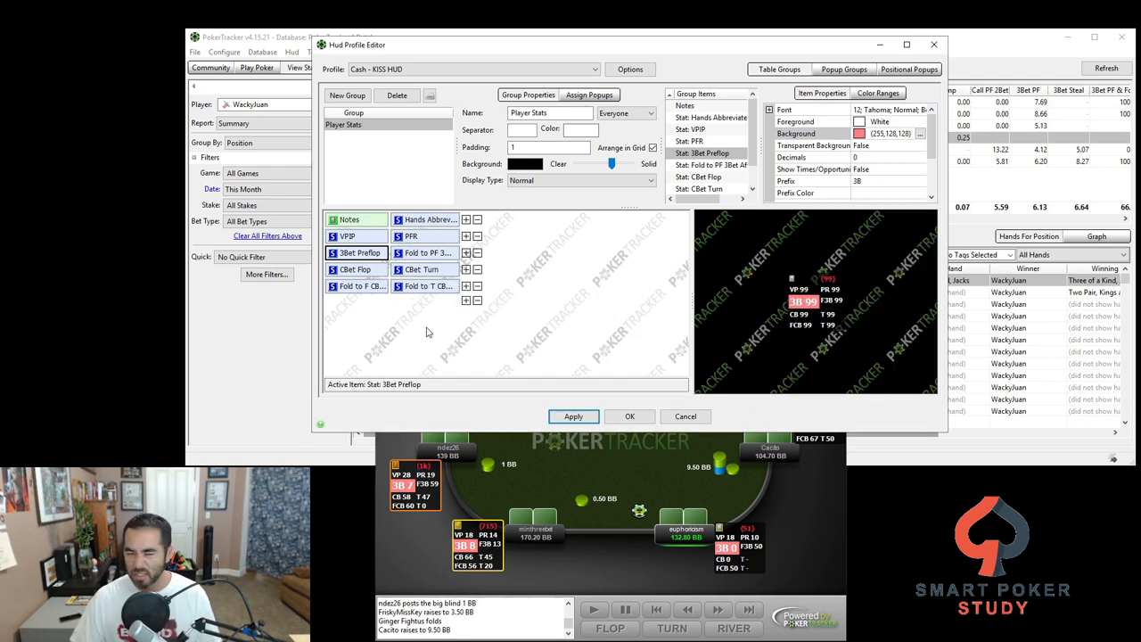
mouse_move(497, 314)
text(3bet)
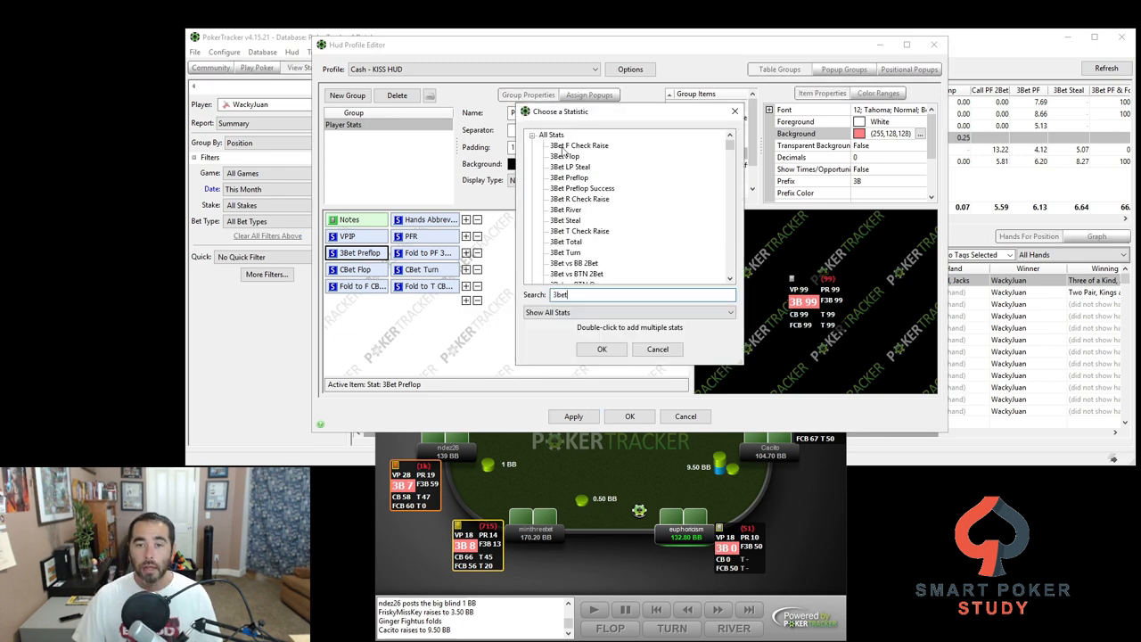
click(568, 176)
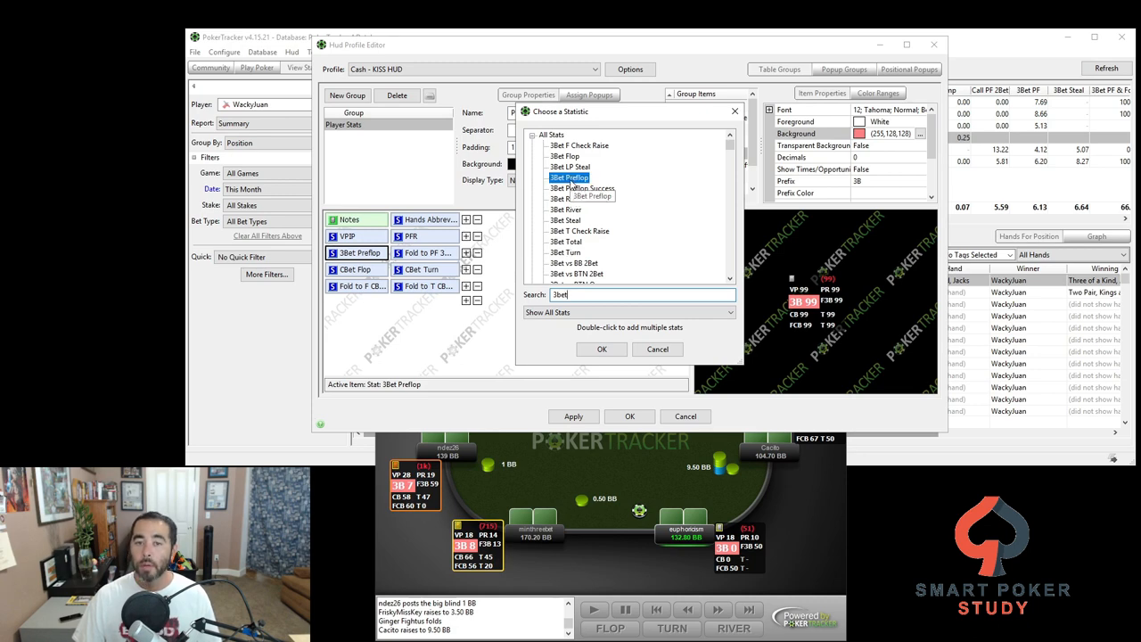
mouse_move(560, 210)
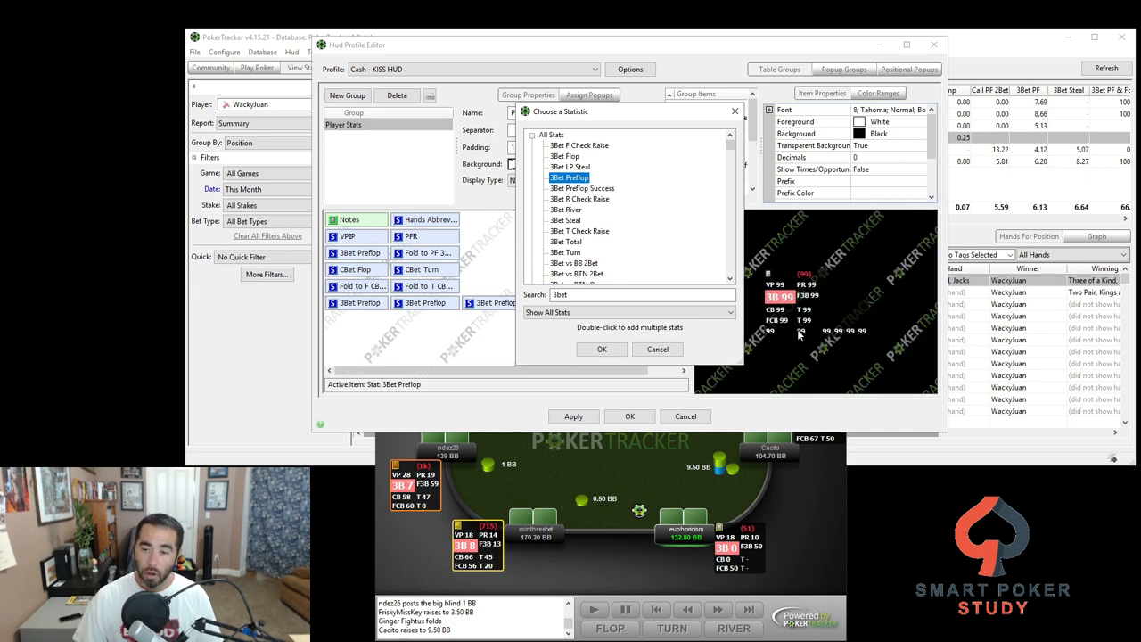
click(602, 347)
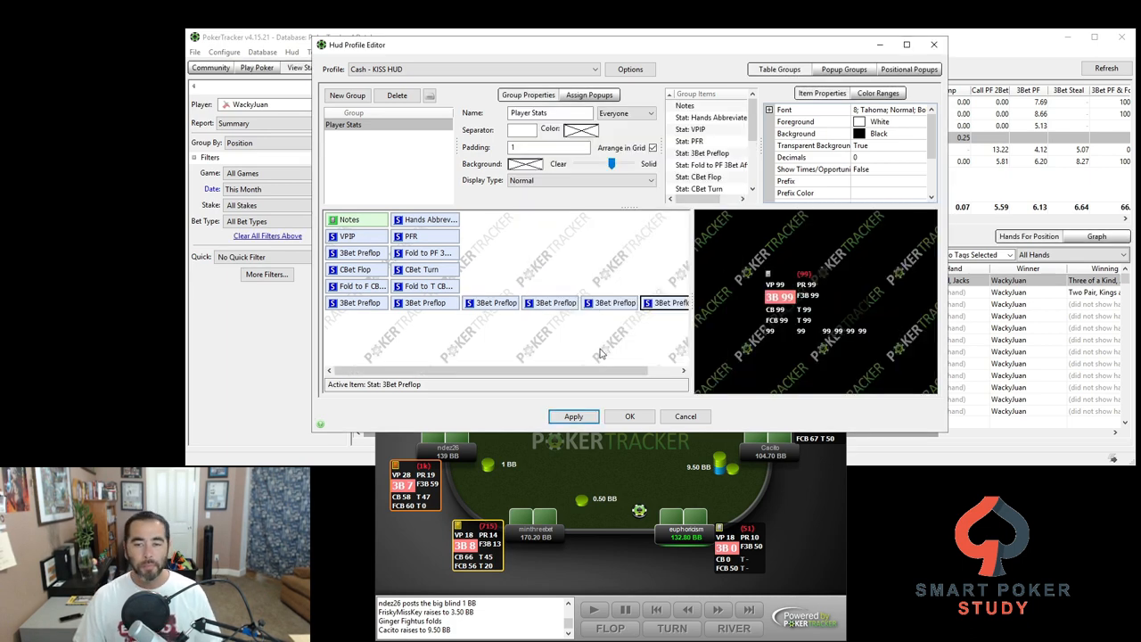
click(609, 303)
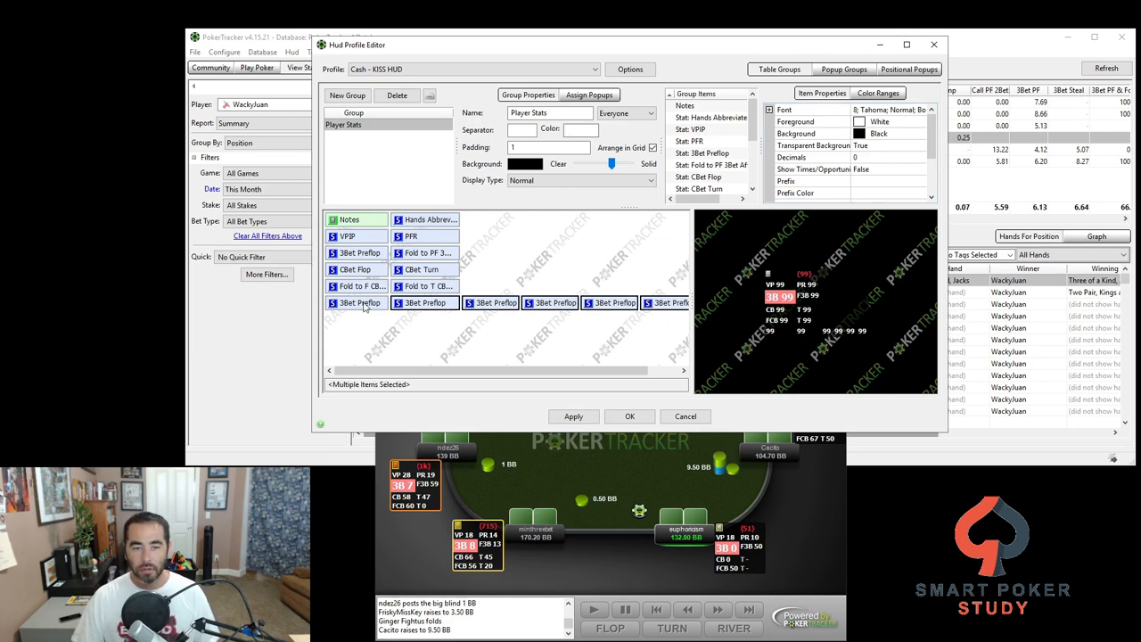
Set Alignment (Grid Only) to Center for the six selected stats.
scroll(down, 3)
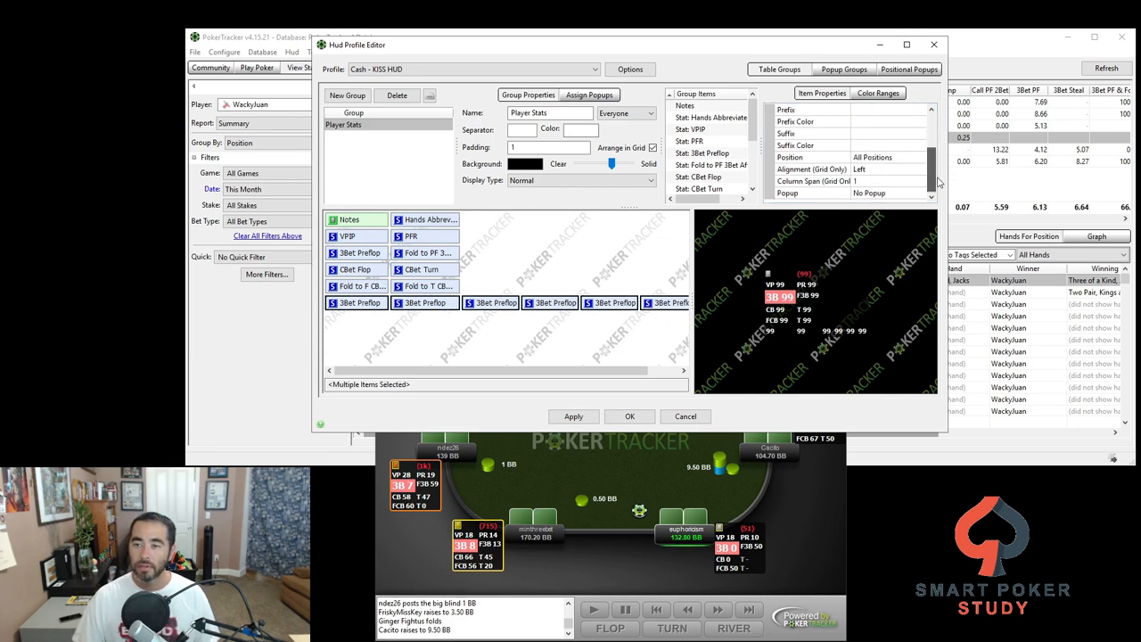
click(811, 169)
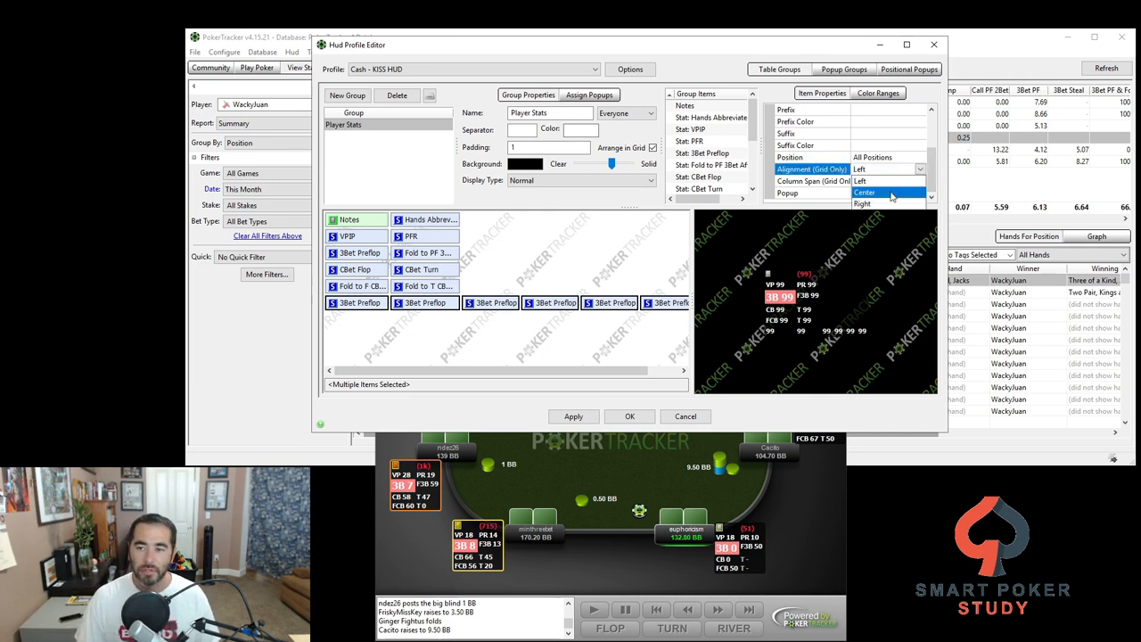
click(863, 192)
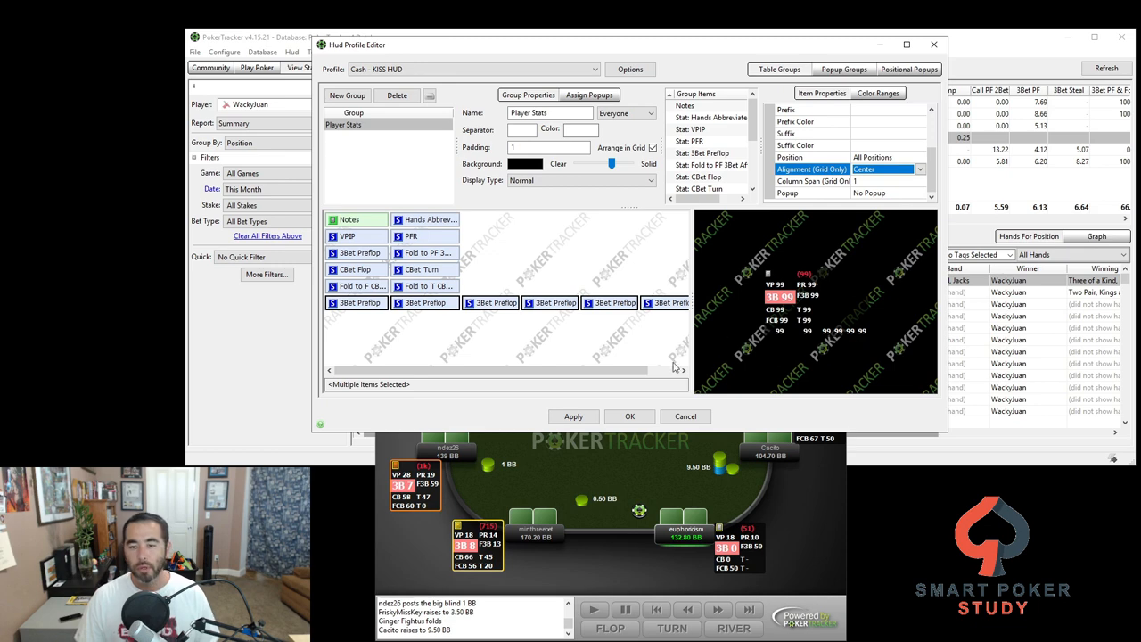
Restrict the first stats to early positions with matching prefixes such as EP.
click(490, 303)
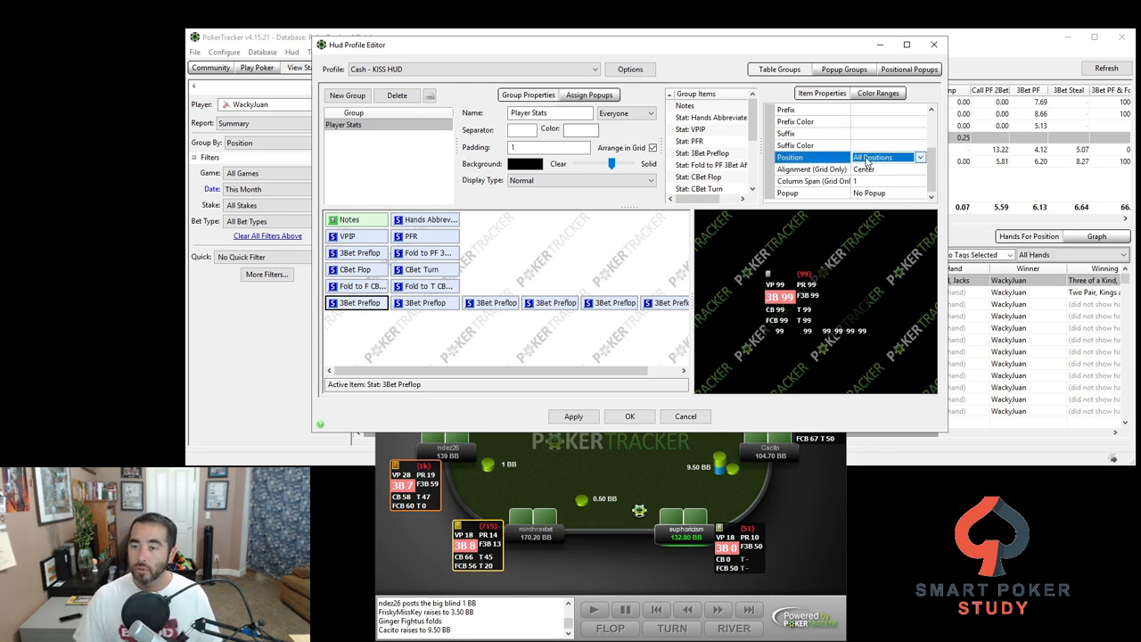
click(883, 157)
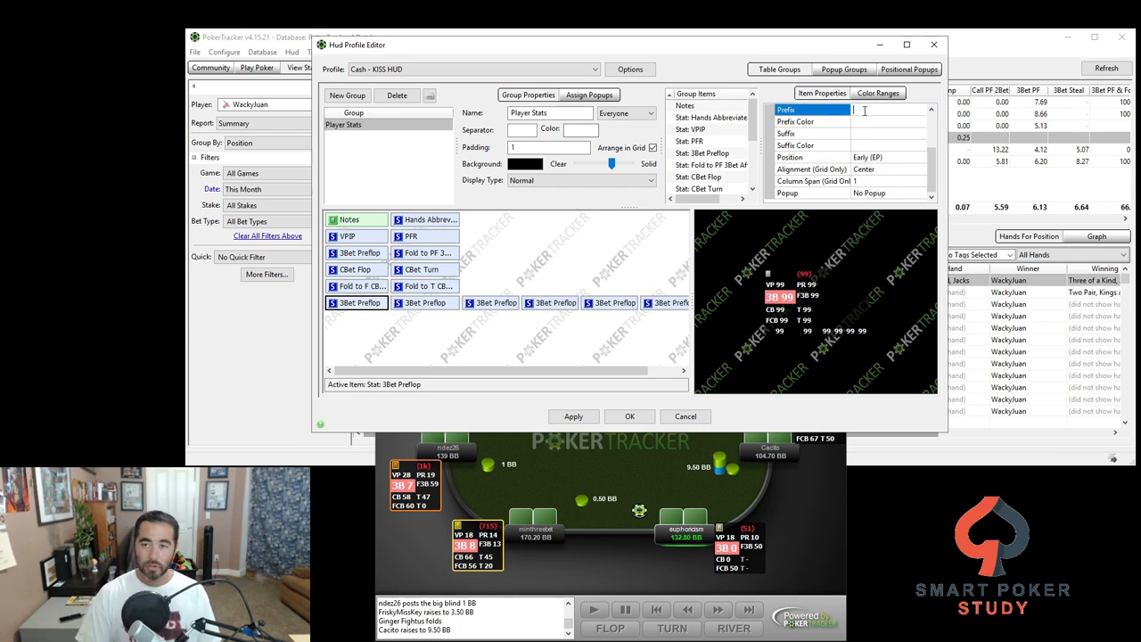
text(EP)
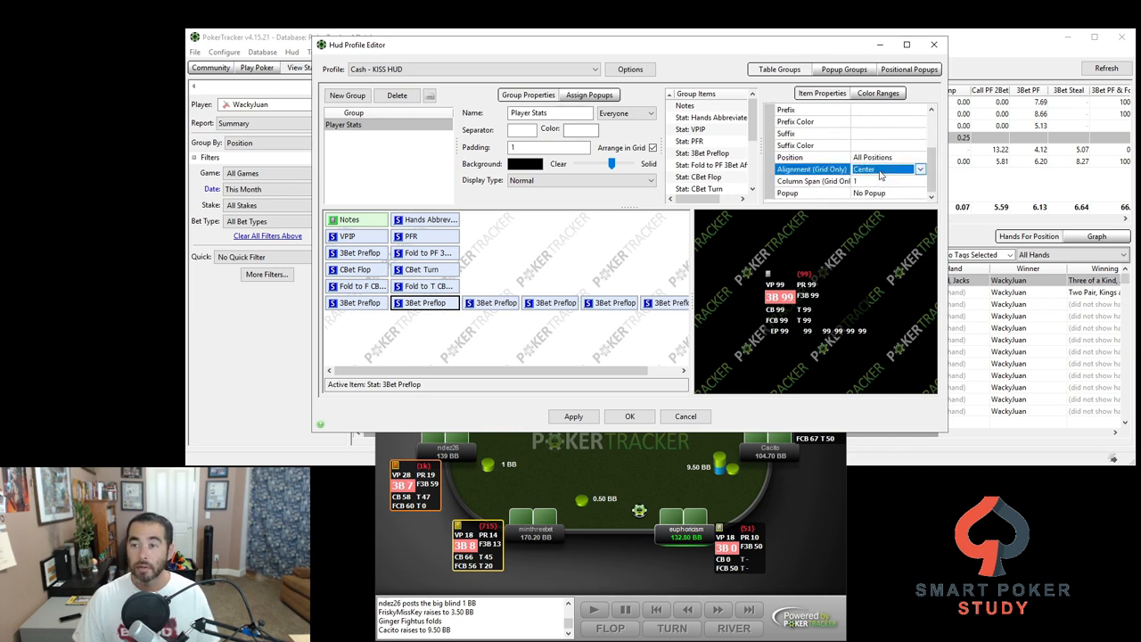
click(788, 157)
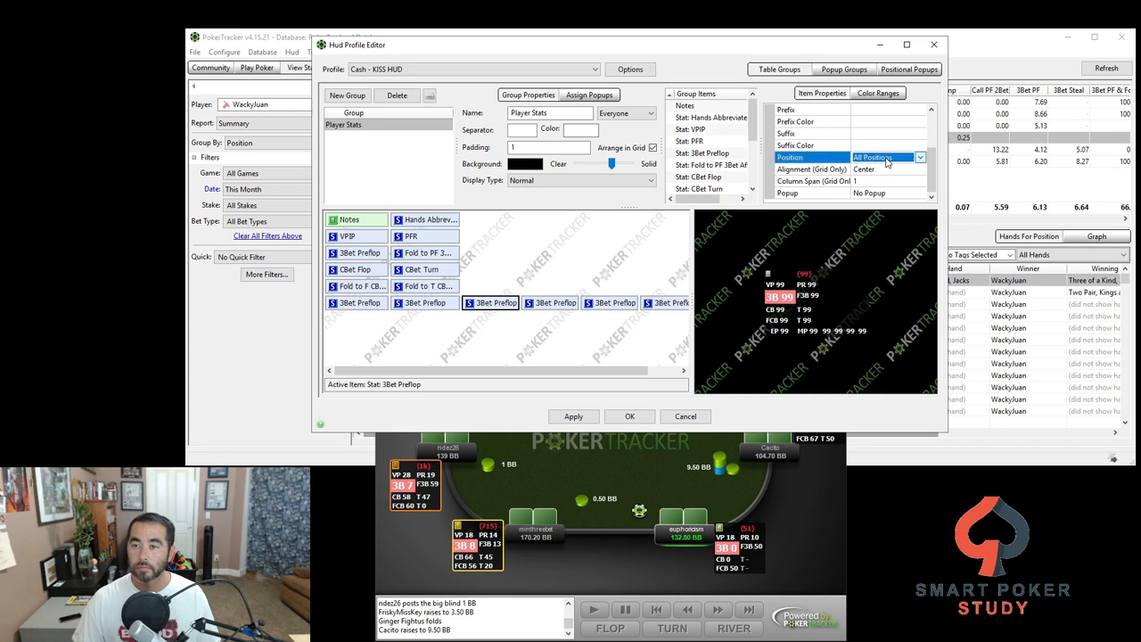
click(877, 157)
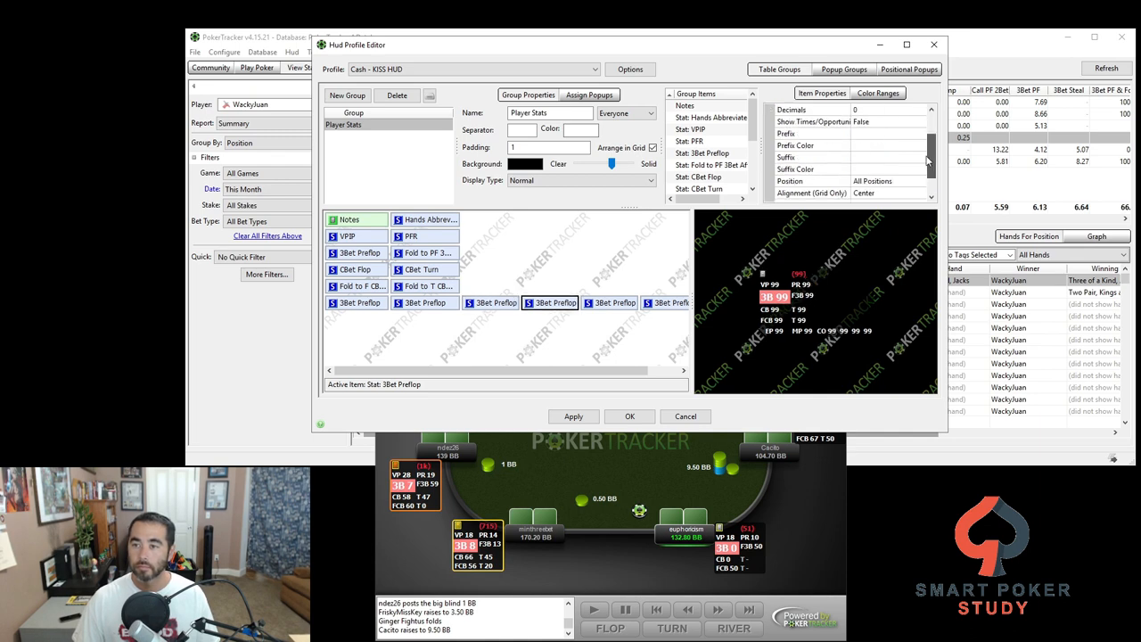
Tie the remaining stats to later positions, ending with the Big Blind, and their prefixes.
click(920, 157)
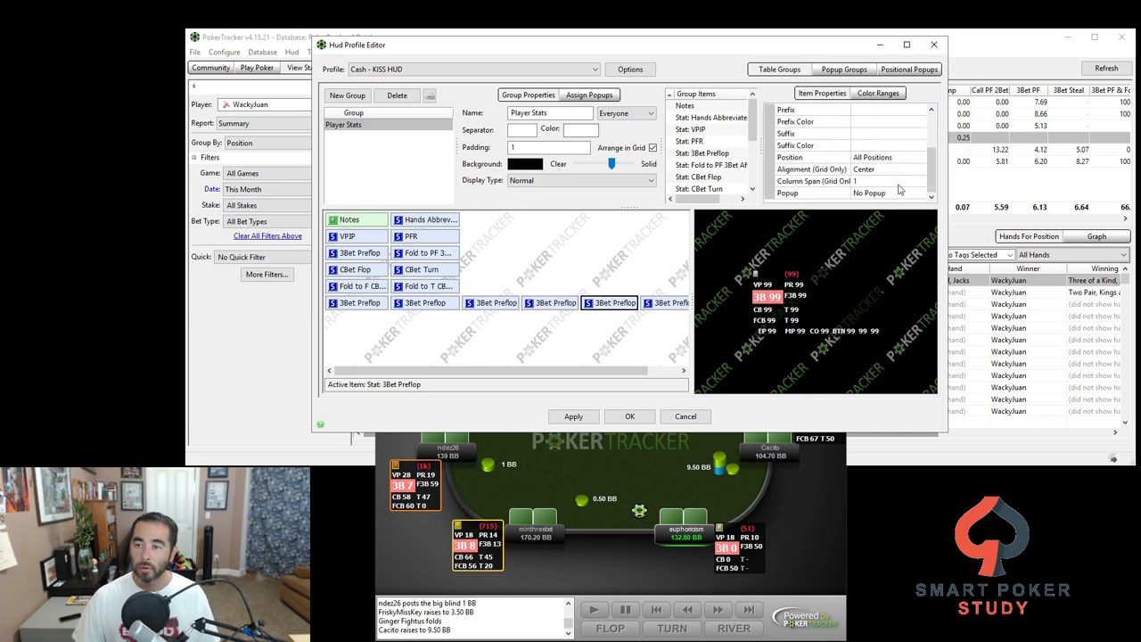
click(918, 157)
text(SB)
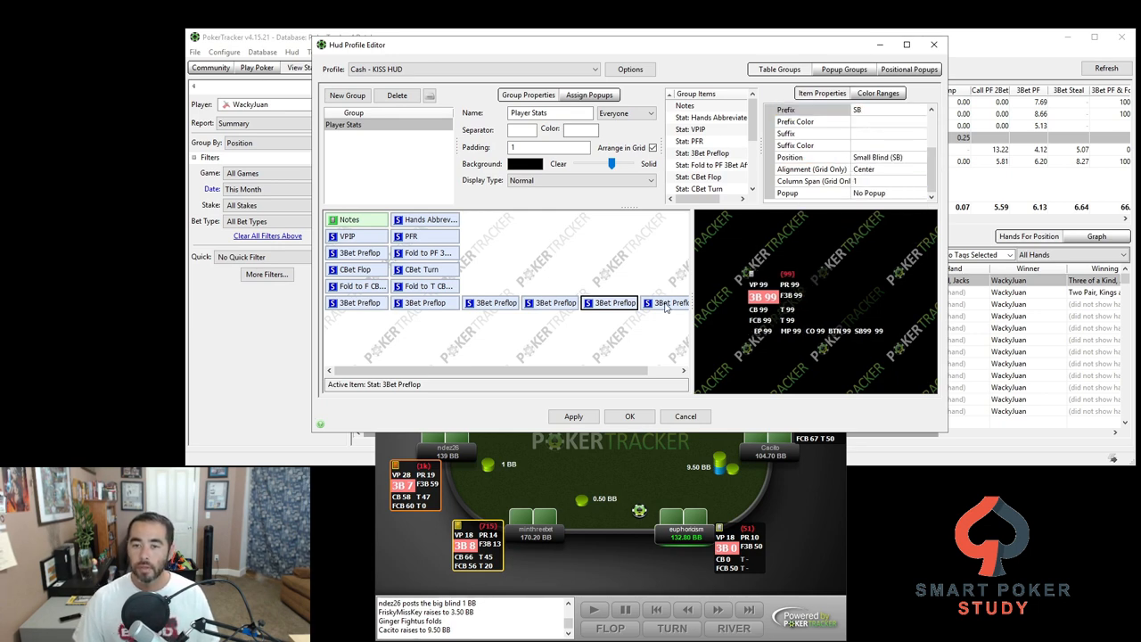
click(877, 157)
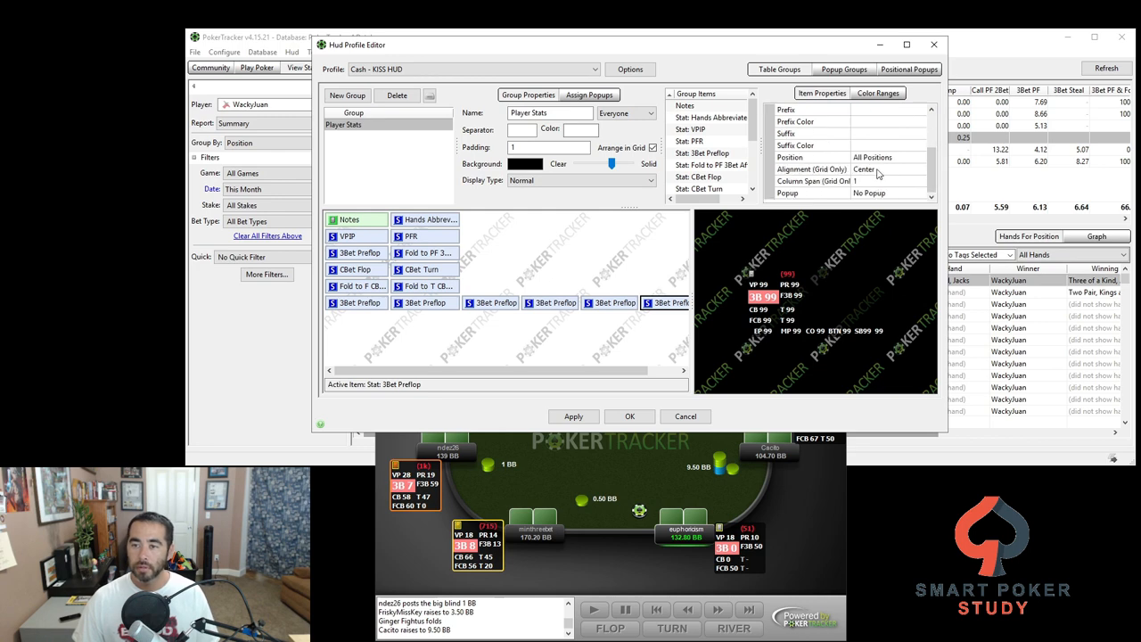
click(920, 157)
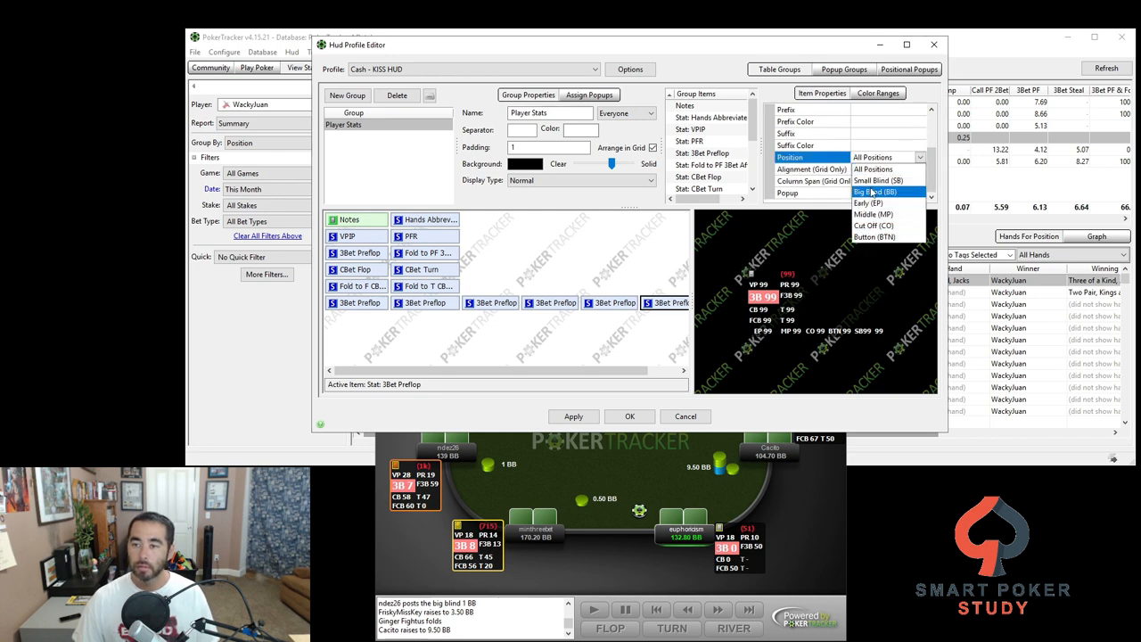
click(873, 193)
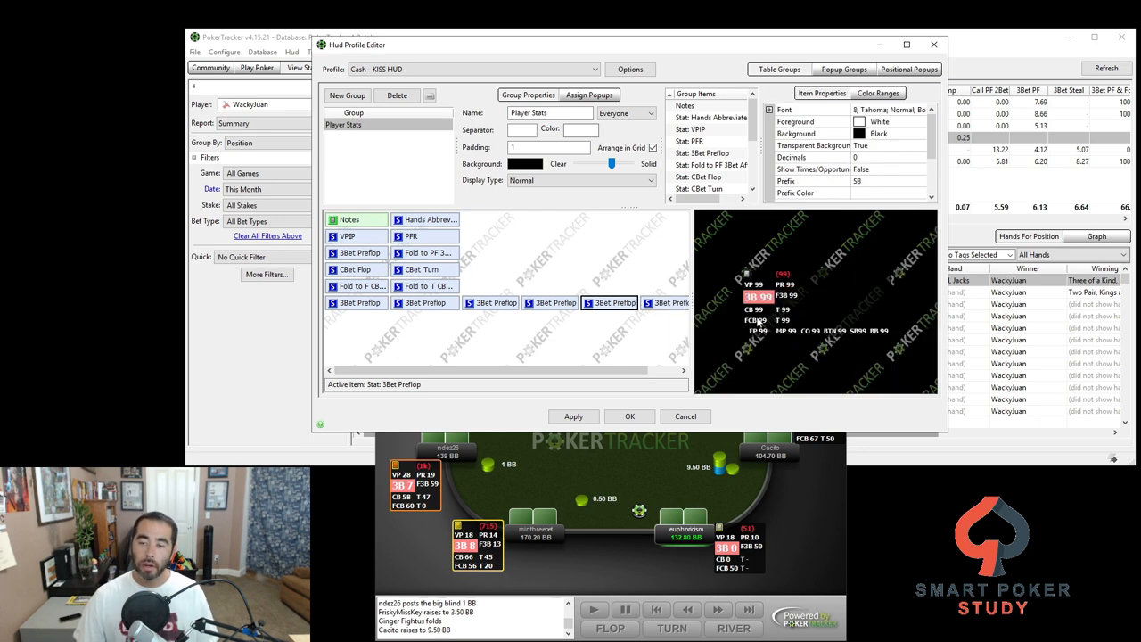
mouse_move(864, 346)
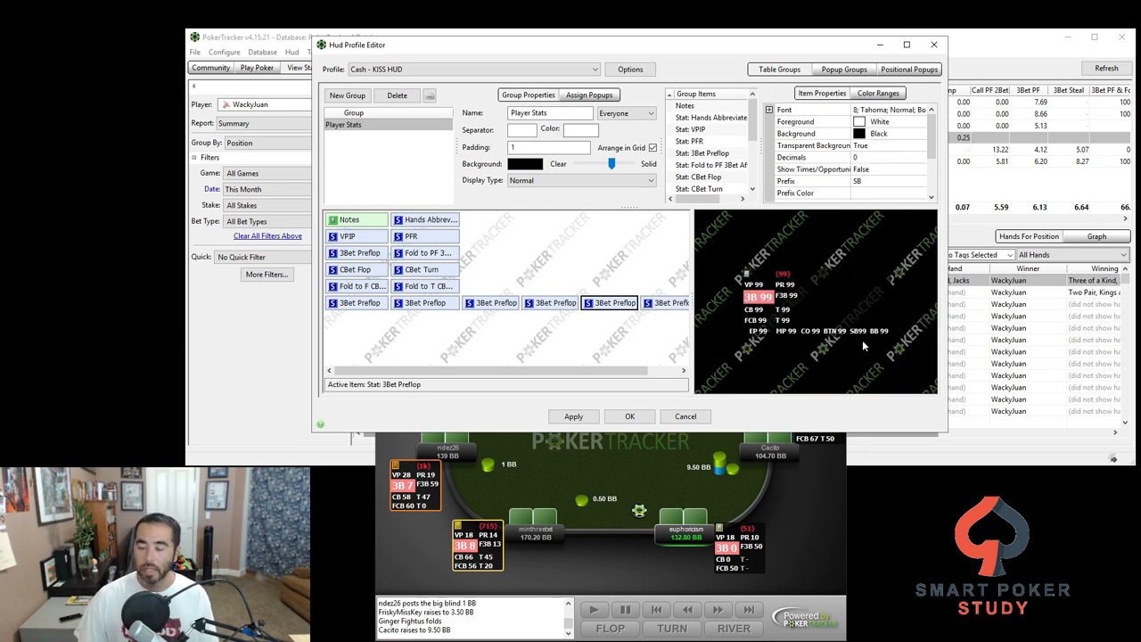
click(574, 417)
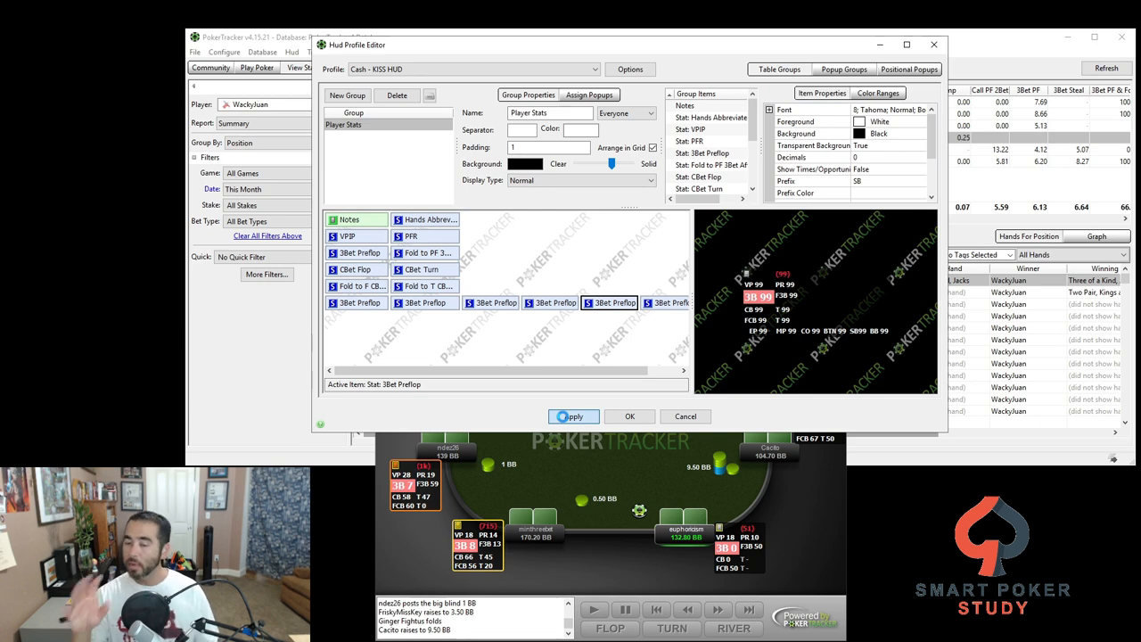
Apply the HUD changes so the positional 3-bet row shows on the replayer table.
click(574, 417)
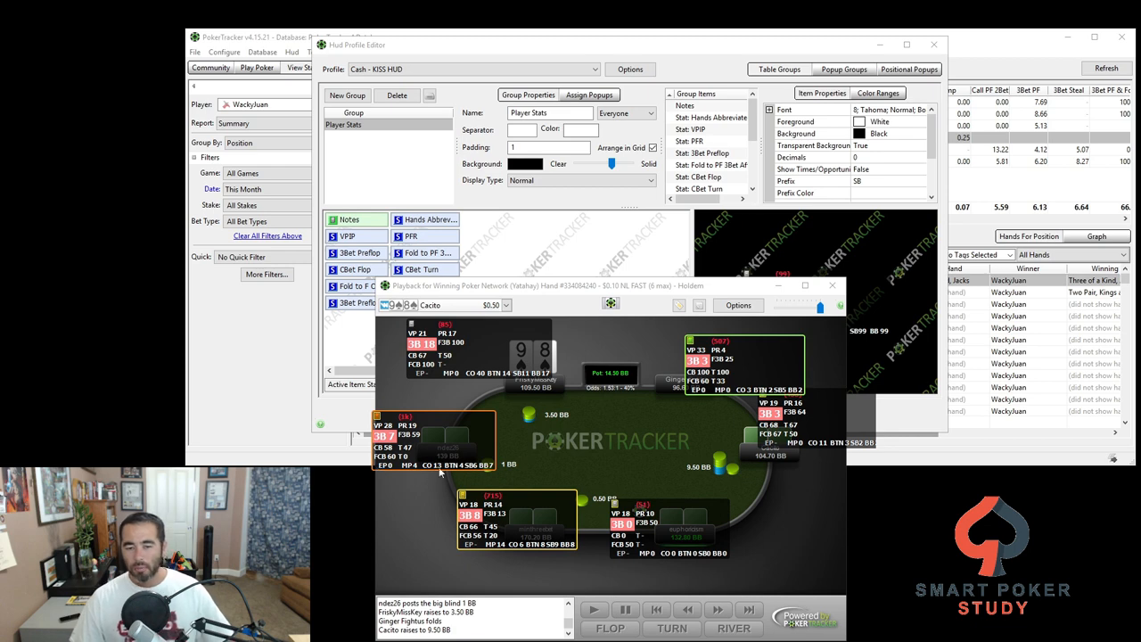
mouse_move(407, 421)
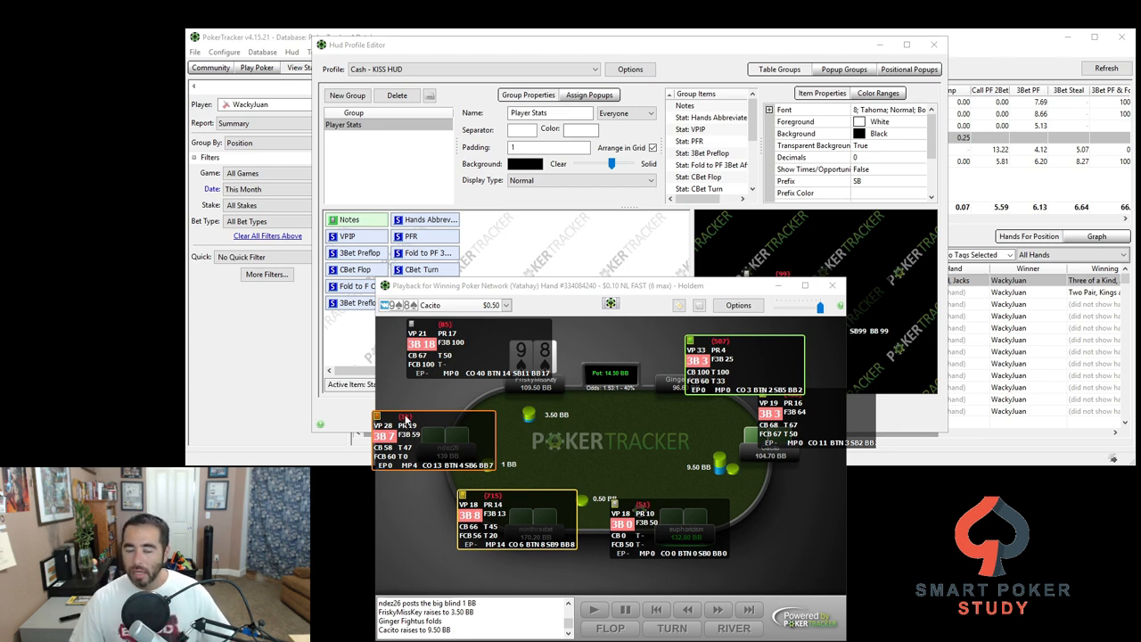
mouse_move(508, 472)
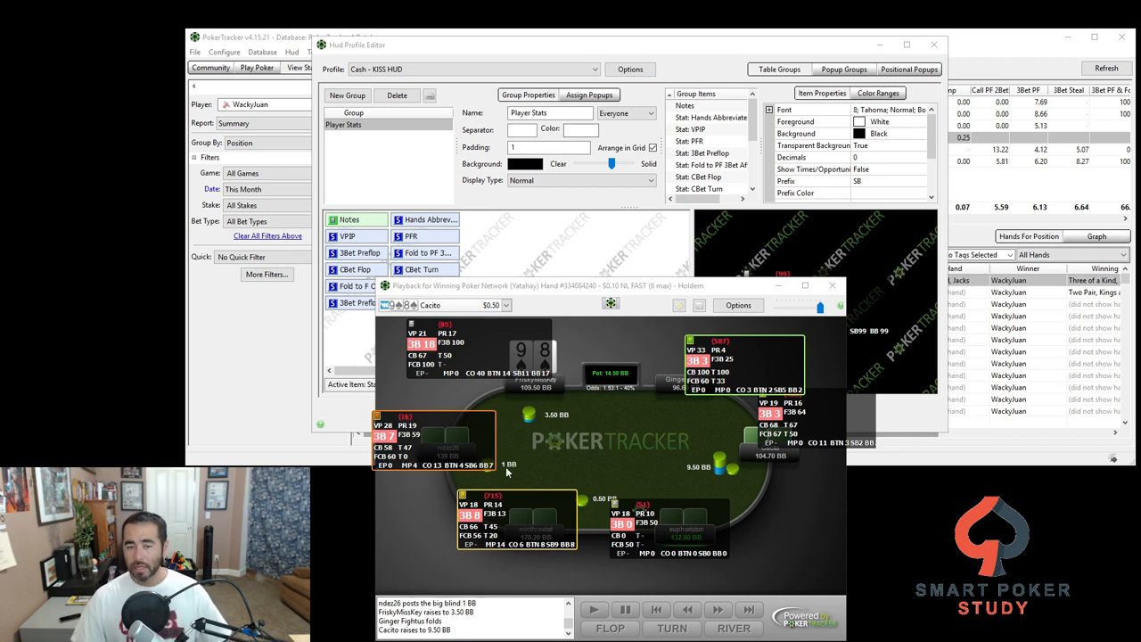
mouse_move(428, 442)
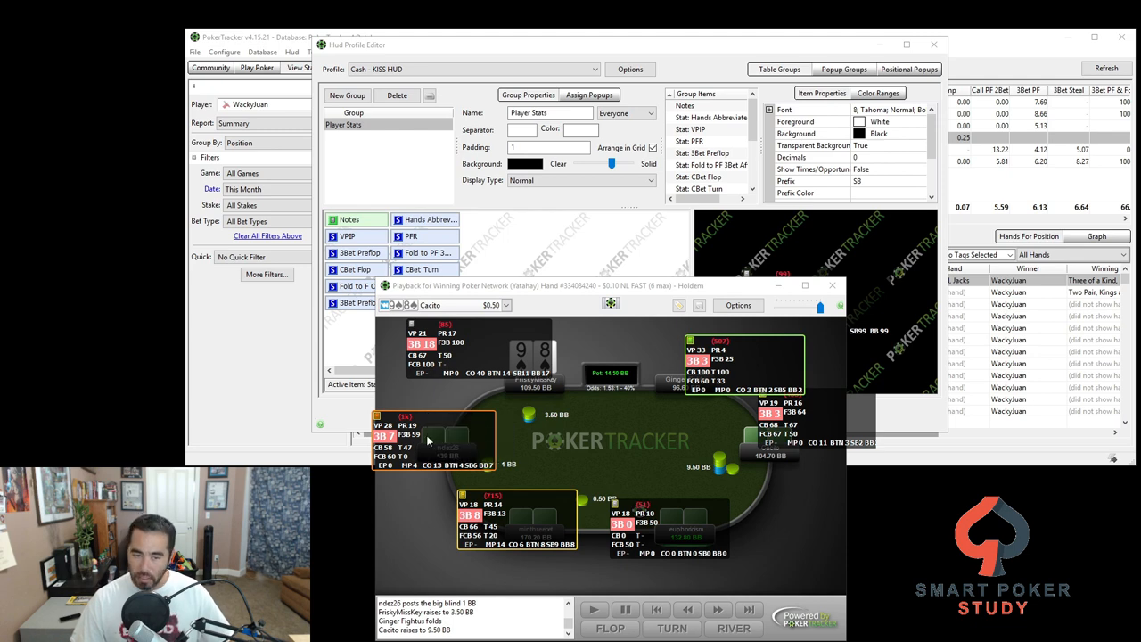
mouse_move(431, 485)
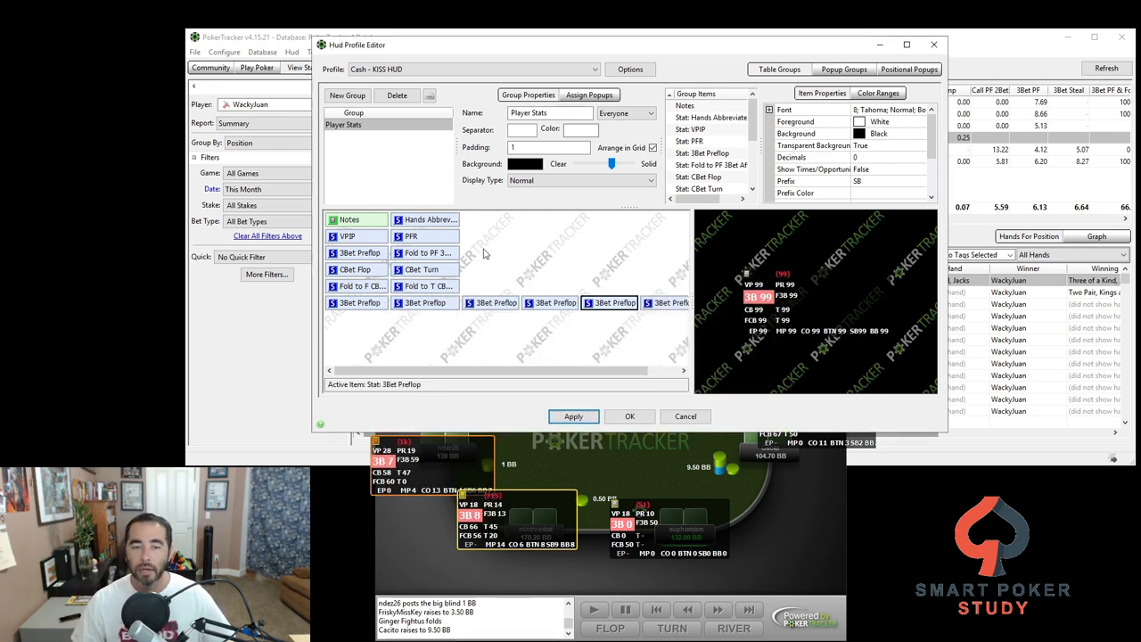
mouse_move(445, 234)
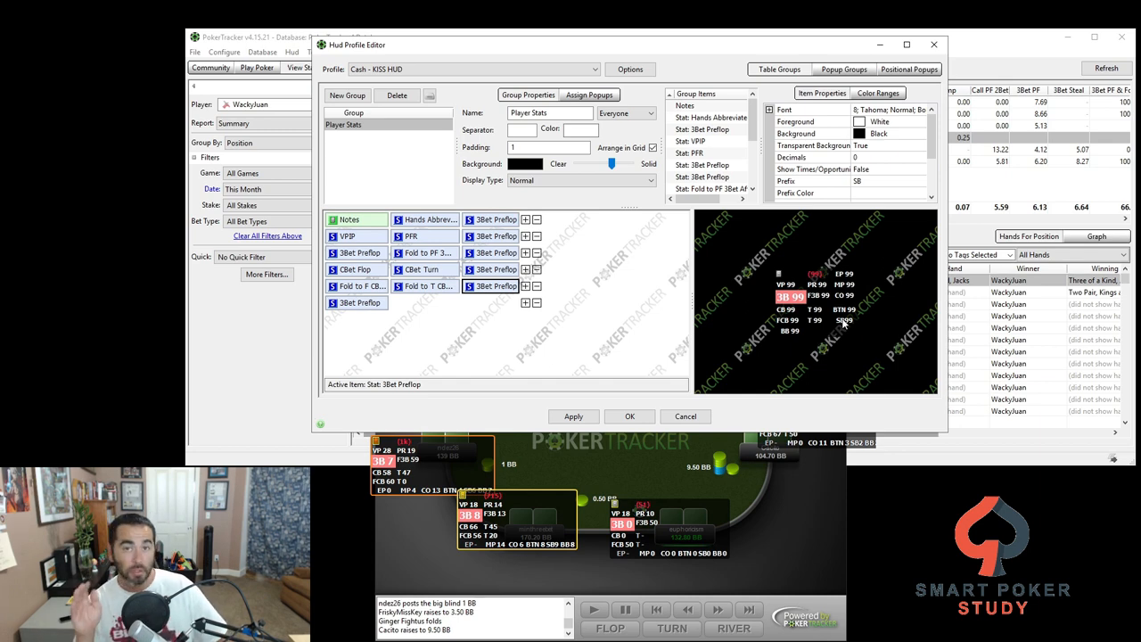
mouse_move(784, 338)
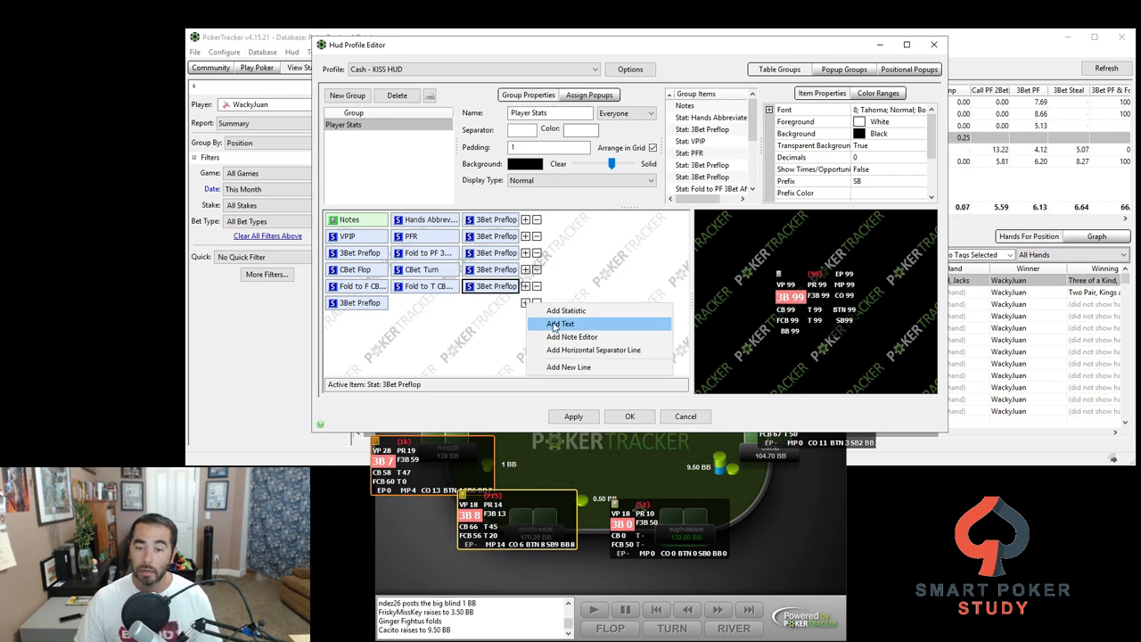
Add a blank text item to fill the emptied bottom-row cell beside the stacked 3-bet column.
click(560, 325)
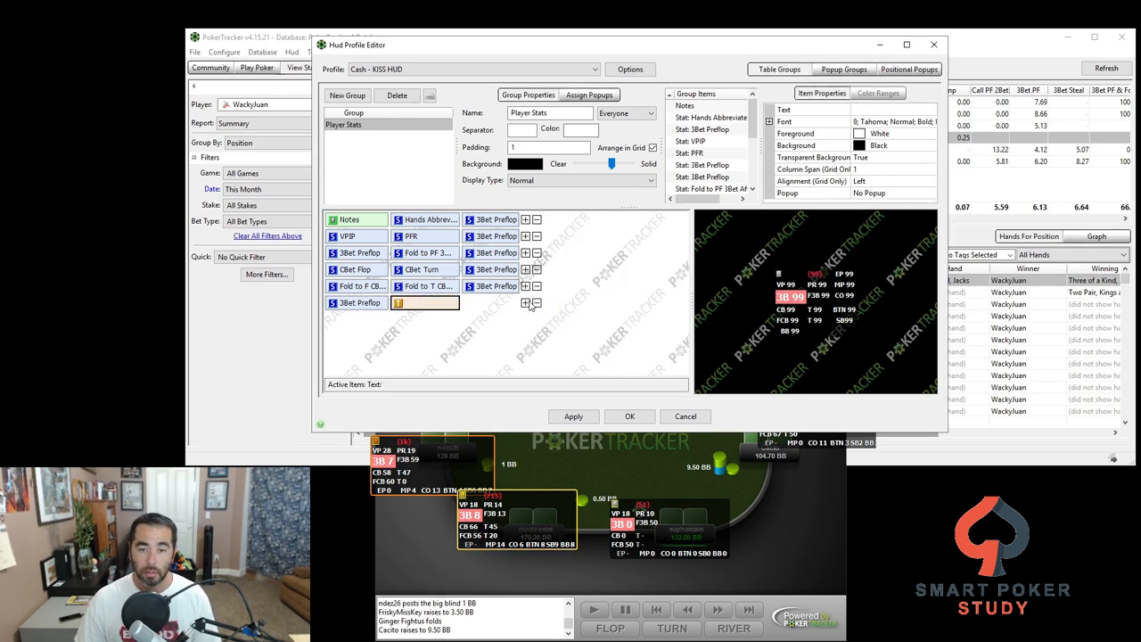
click(526, 303)
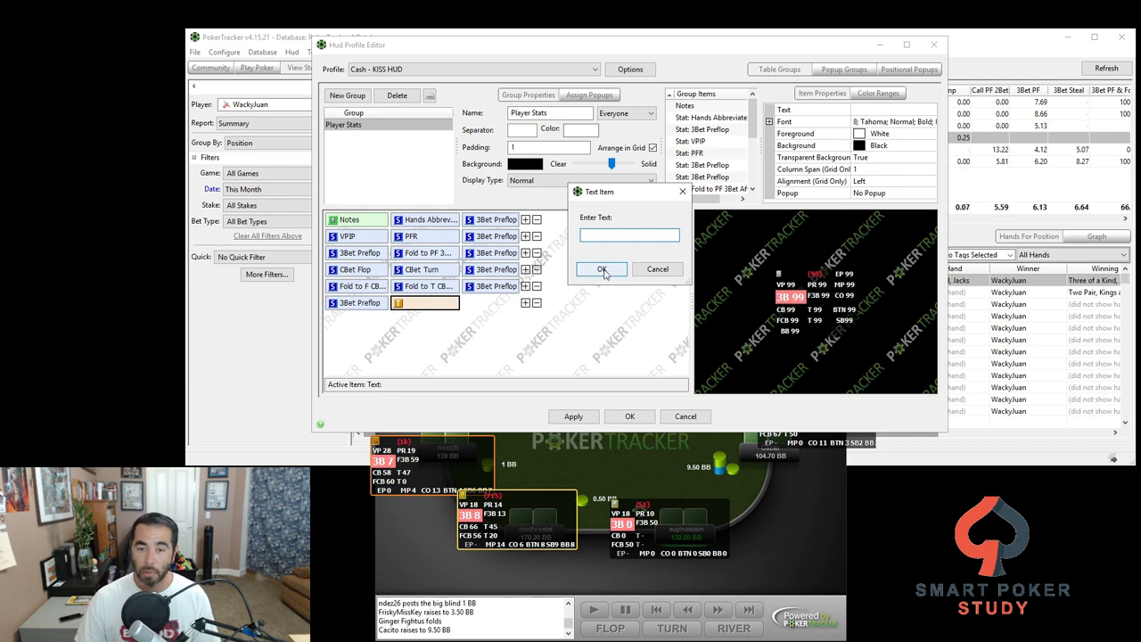
click(602, 269)
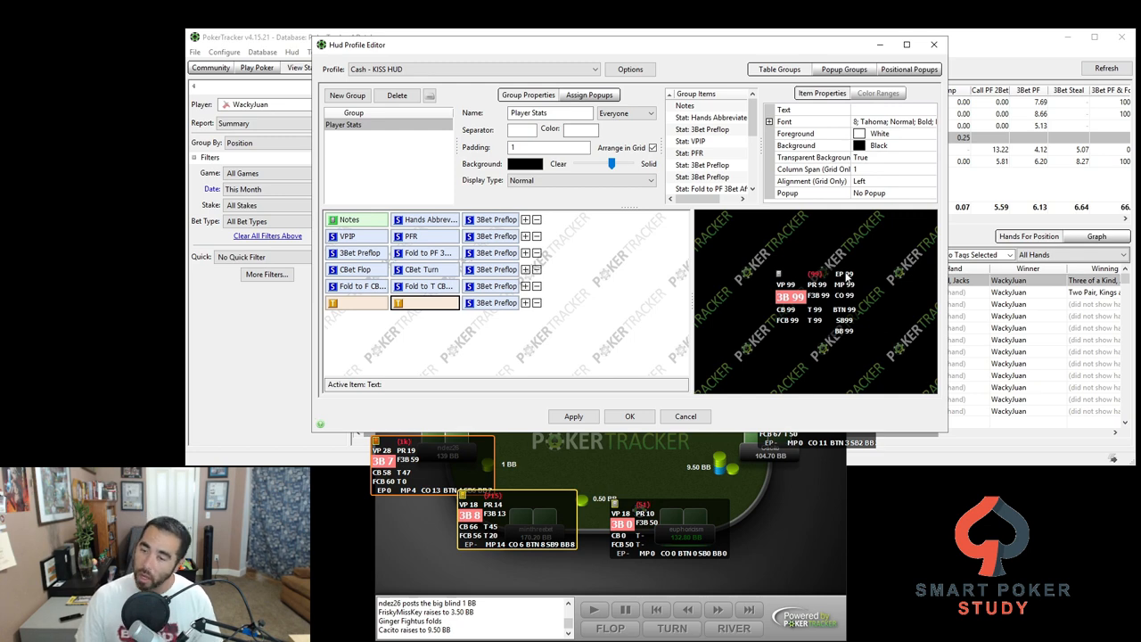
mouse_move(841, 335)
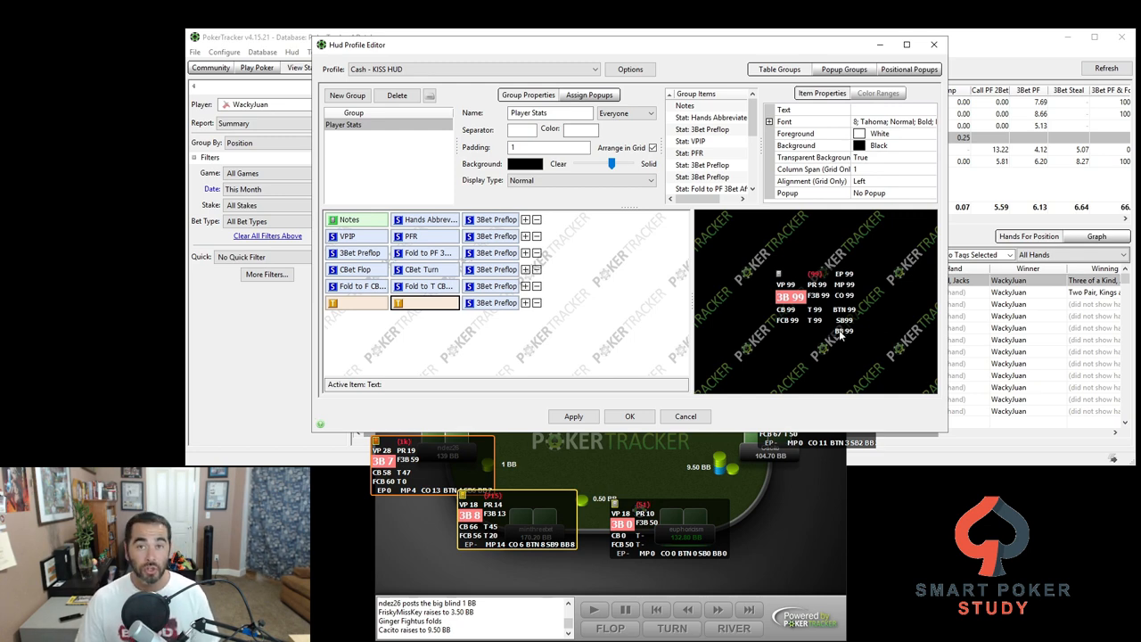
click(574, 418)
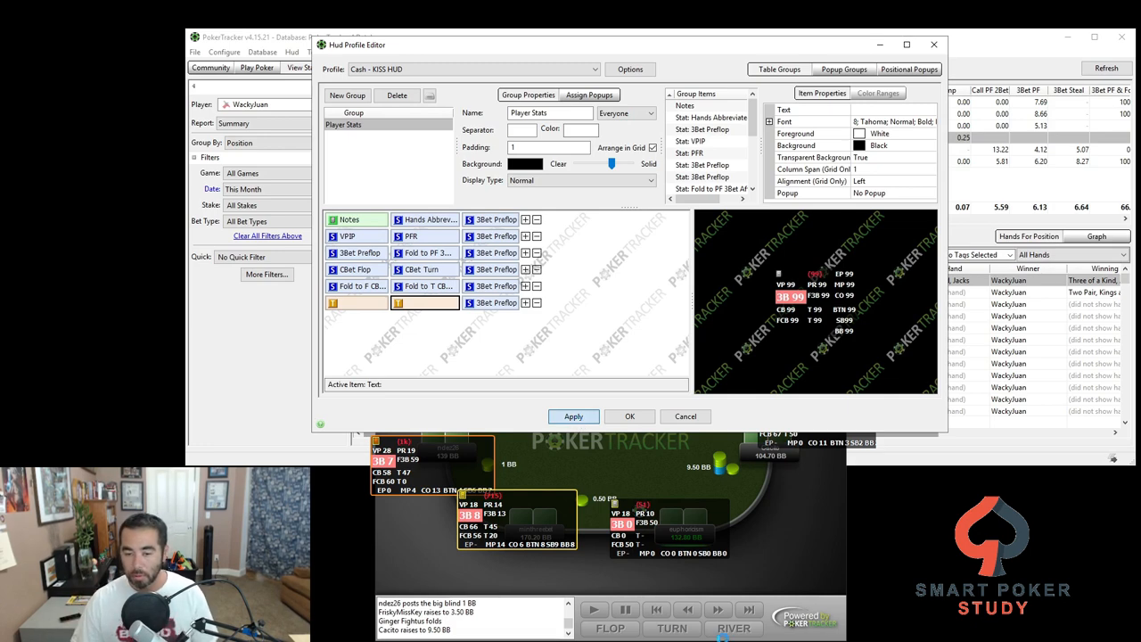
mouse_move(656, 481)
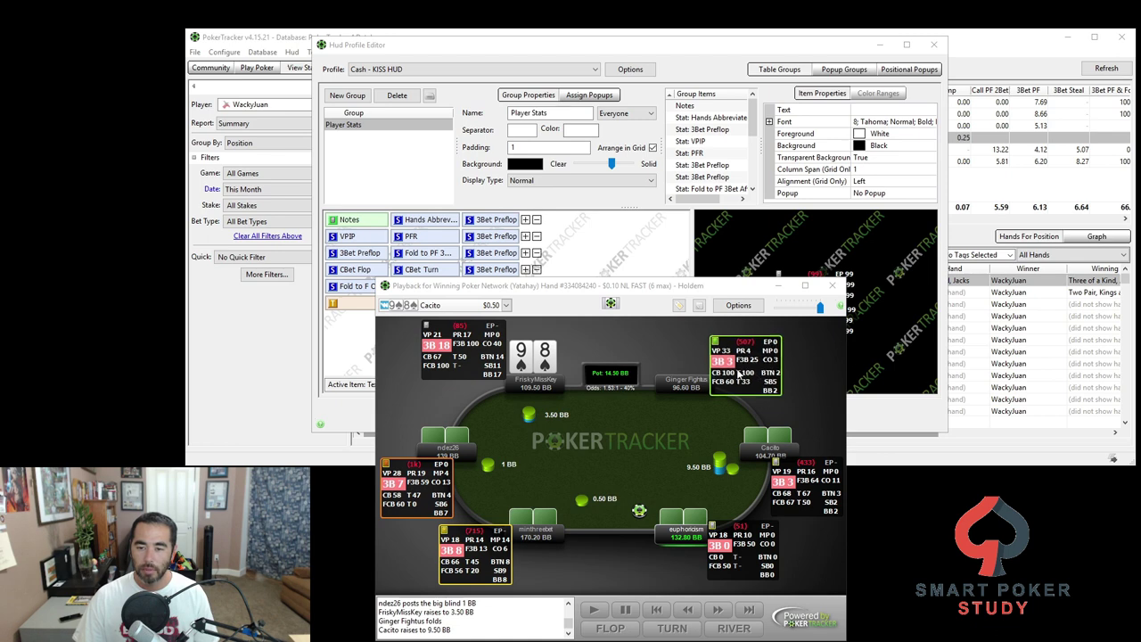
mouse_move(746, 372)
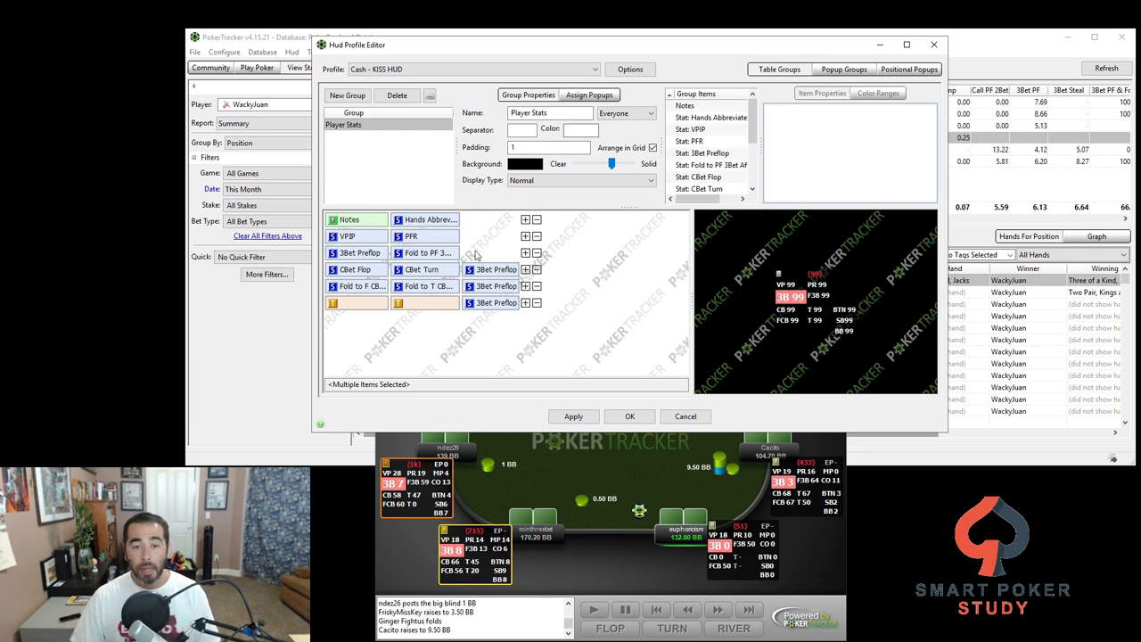
click(355, 267)
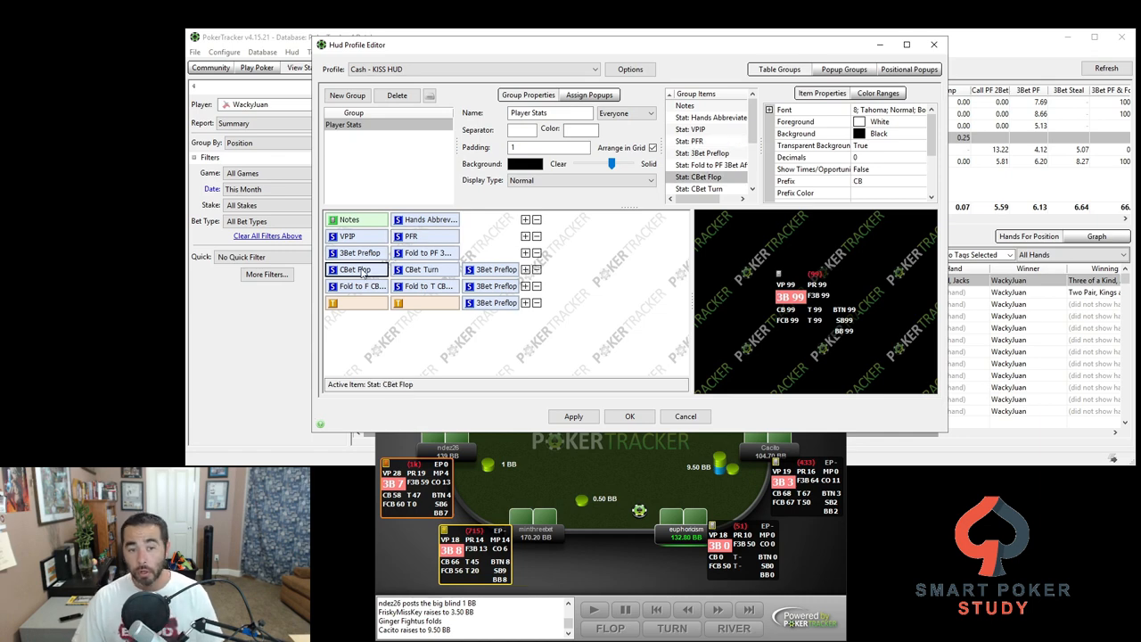